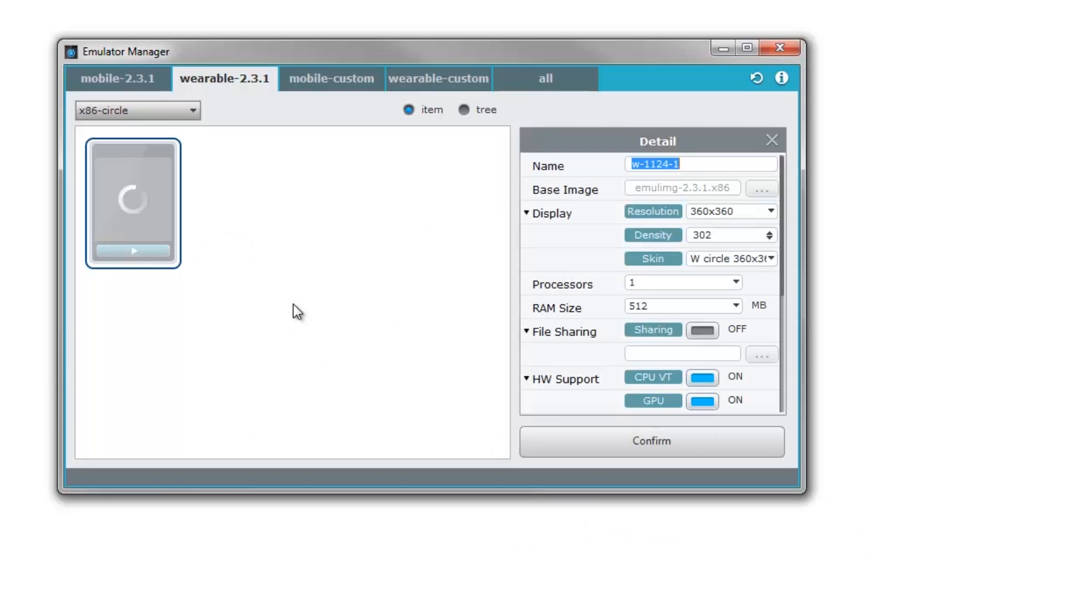
Confirm the new w-1124-1 wearable emulator and launch it to its watch face.
left_click(652, 441)
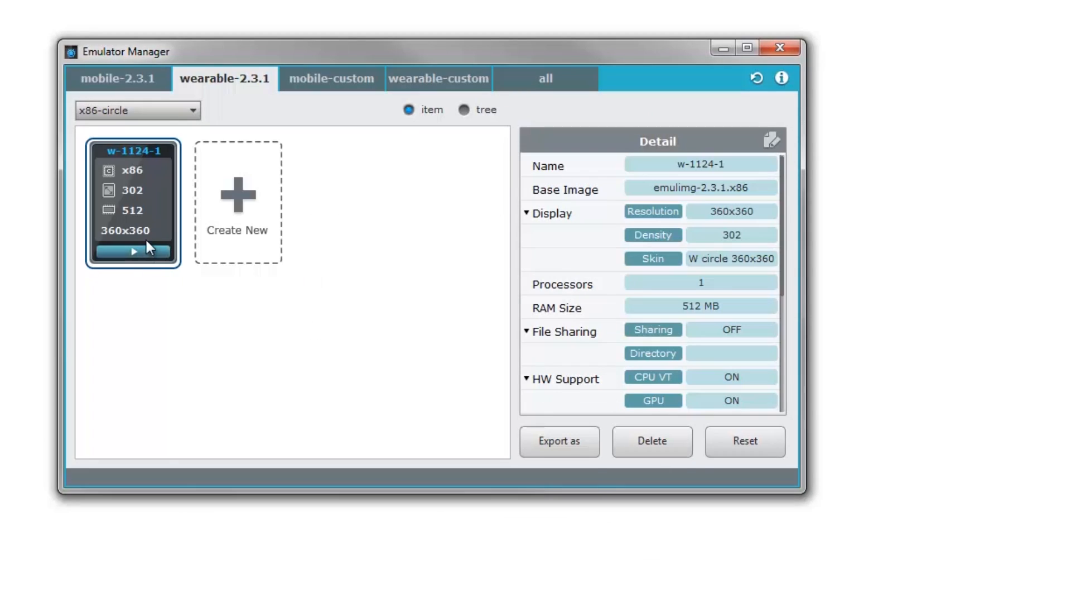
left_click(135, 252)
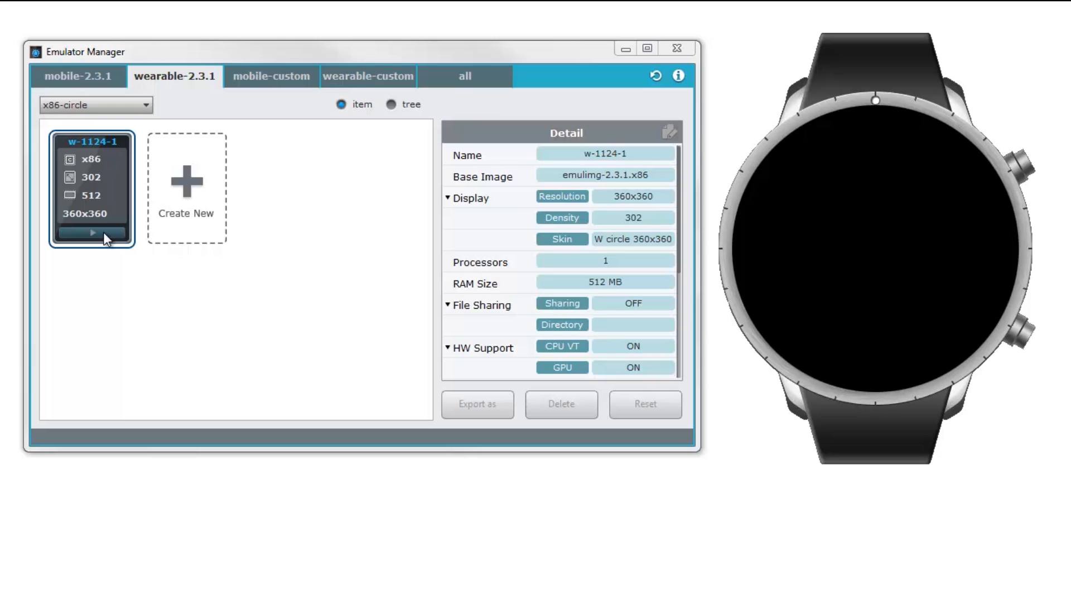
left_click(91, 233)
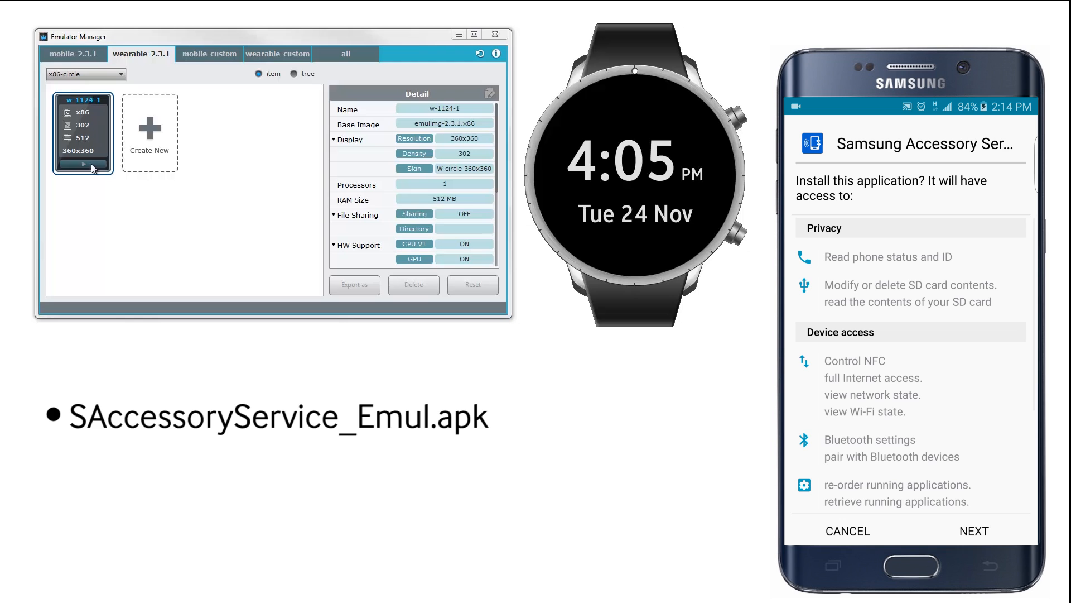
Install Samsung Accessory Service and SASystemProviders_Emul.apk, then start the Emulator for Samsung app.
scroll("down", 3)
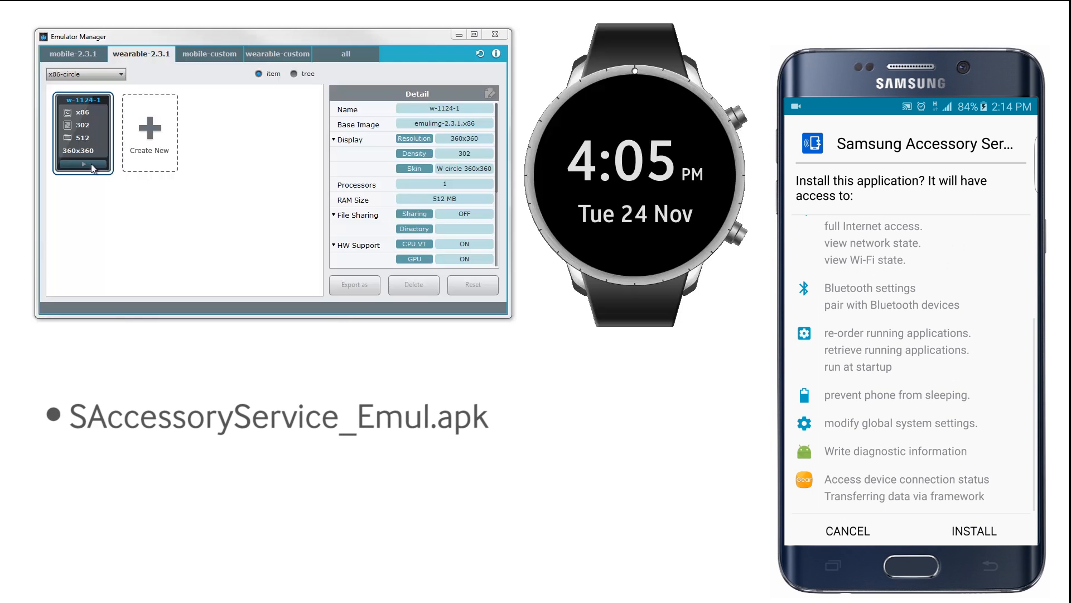
left_click(973, 530)
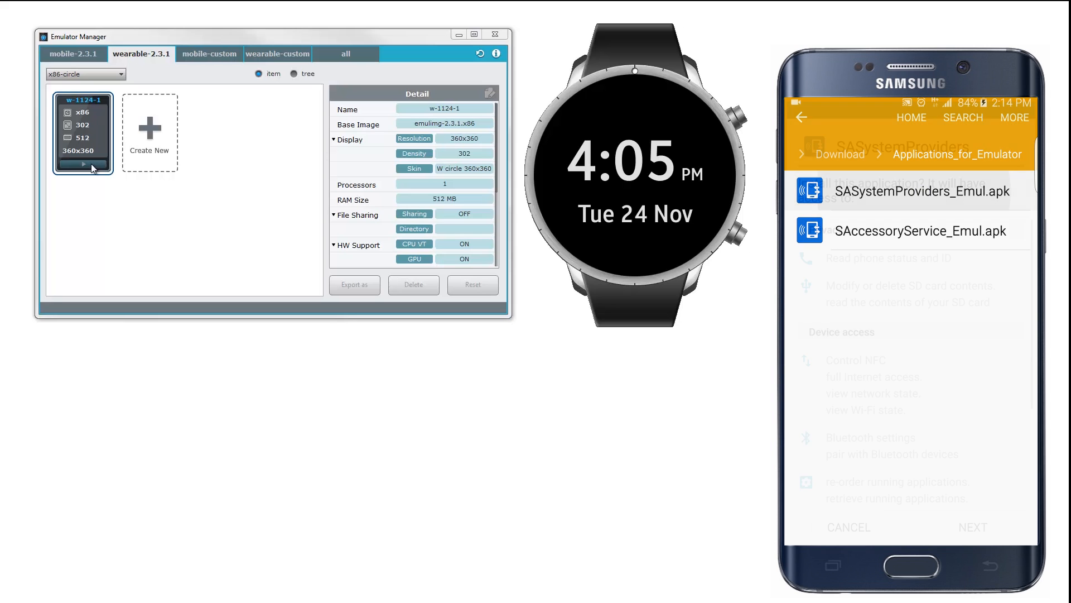
left_click(921, 191)
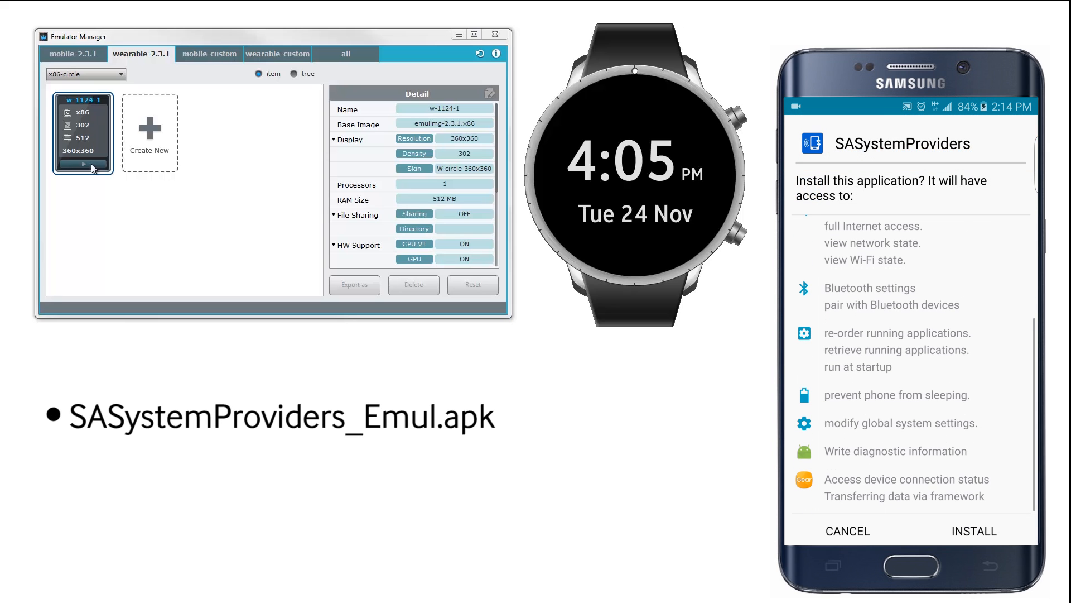
left_click(973, 531)
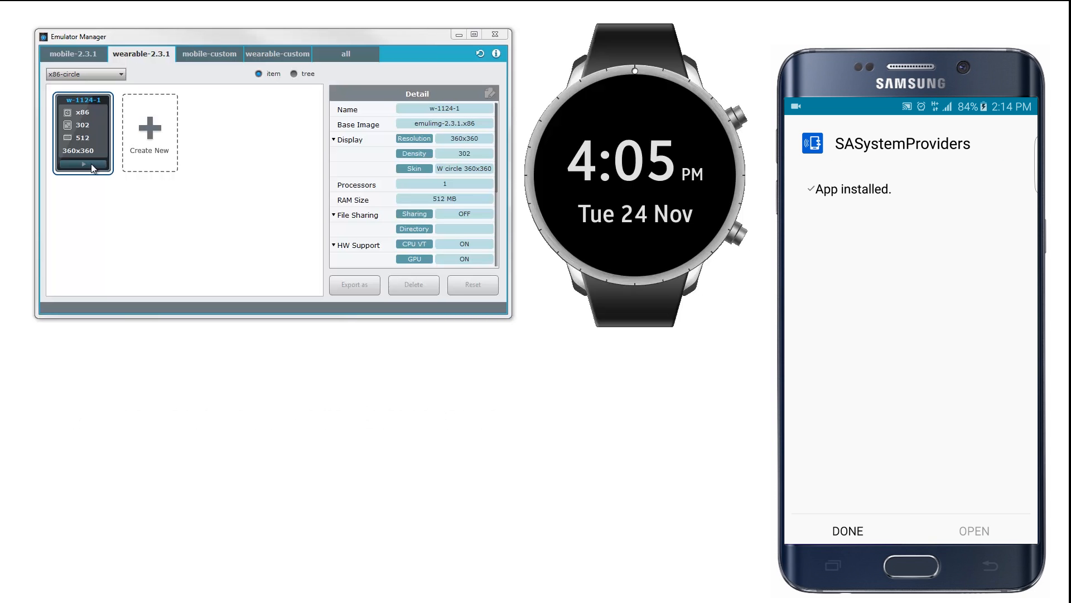
left_click(847, 530)
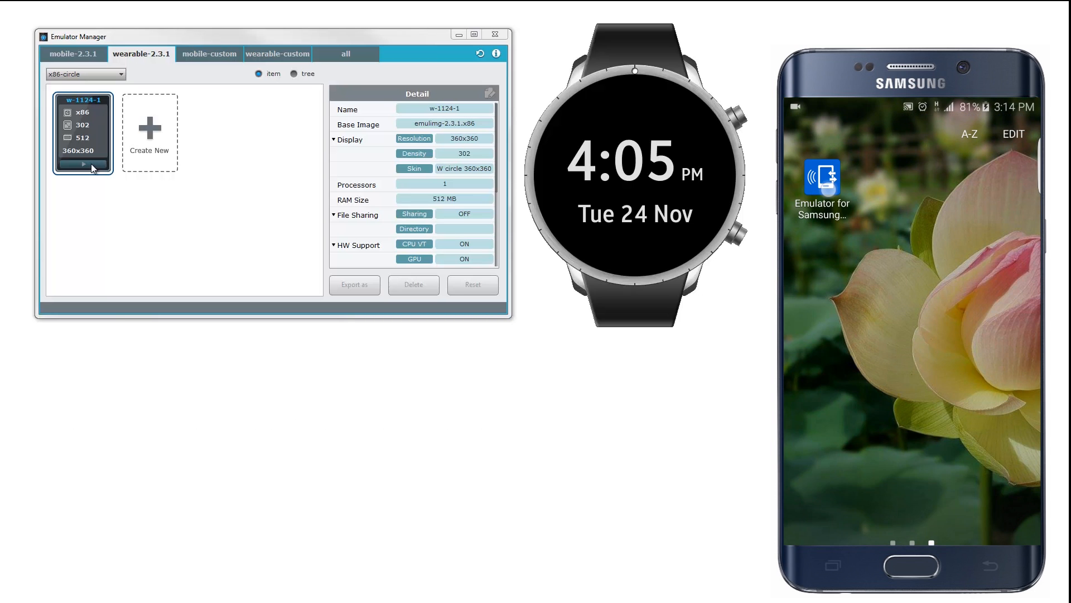
left_click(822, 180)
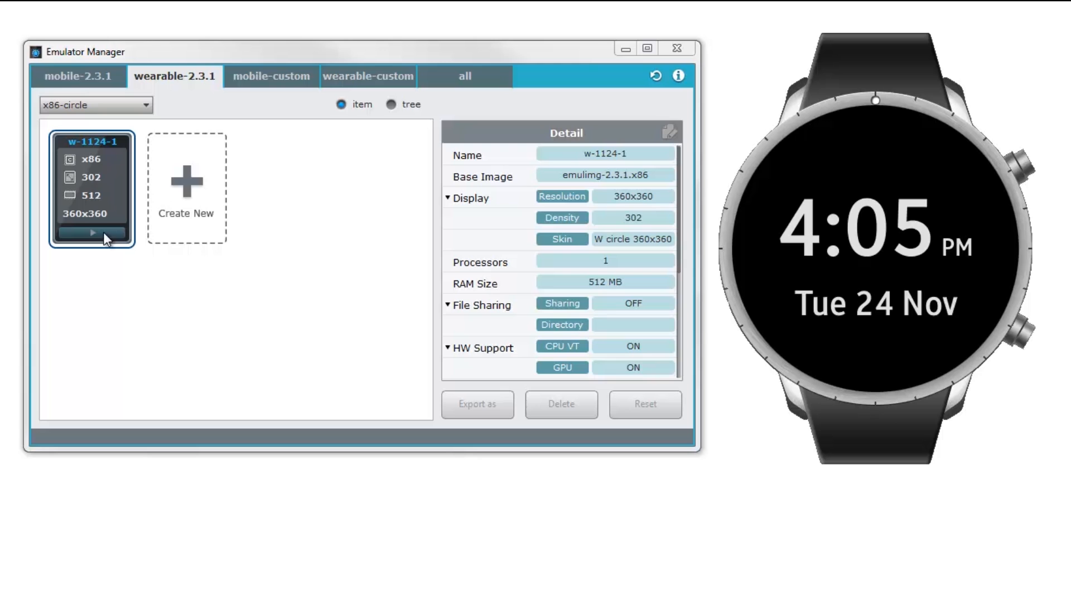
Run adb -d forward tcp:8230 tcp:8230 in the administrator Command Prompt.
left_click(91, 232)
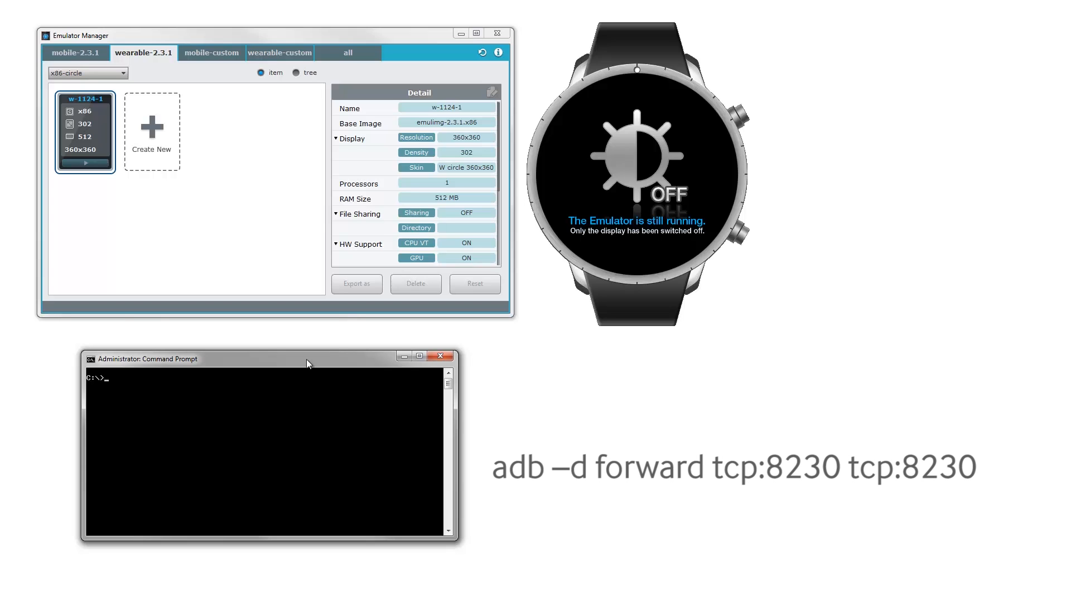
type("adb")
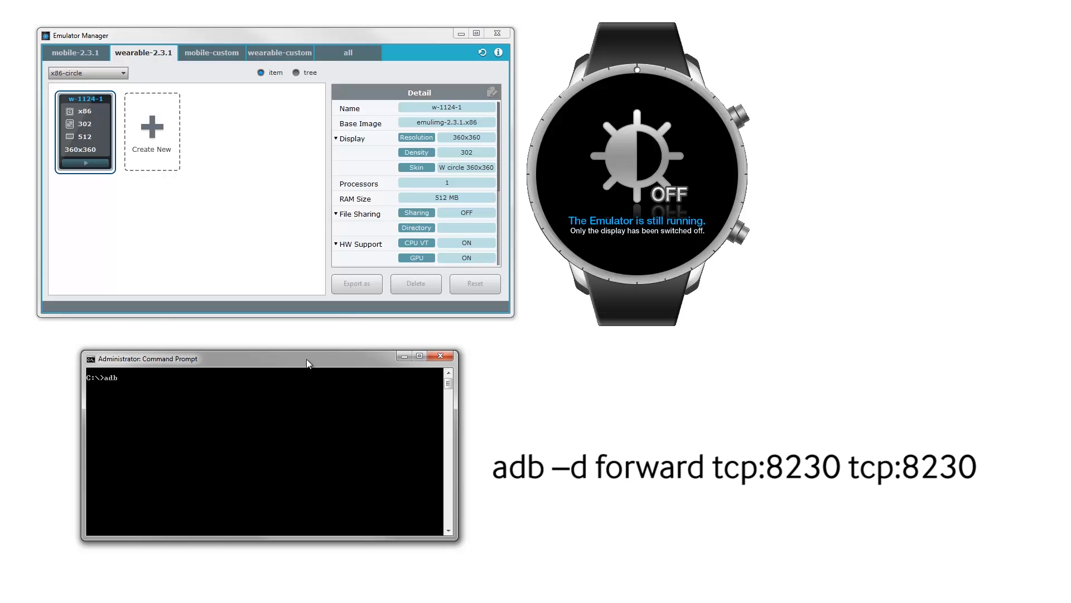
type("-d for")
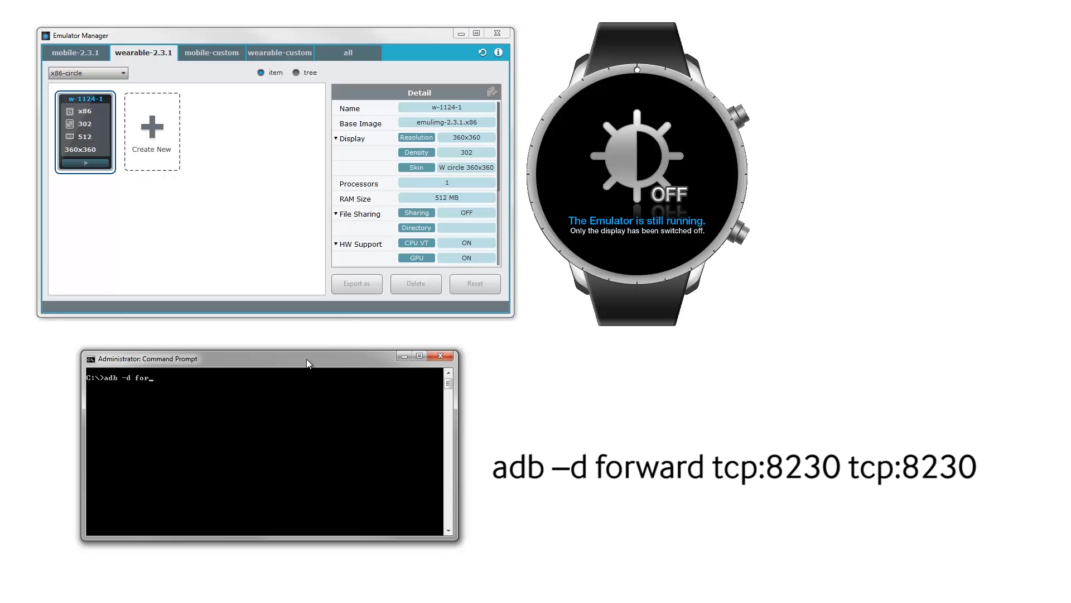
type("ward tcp:")
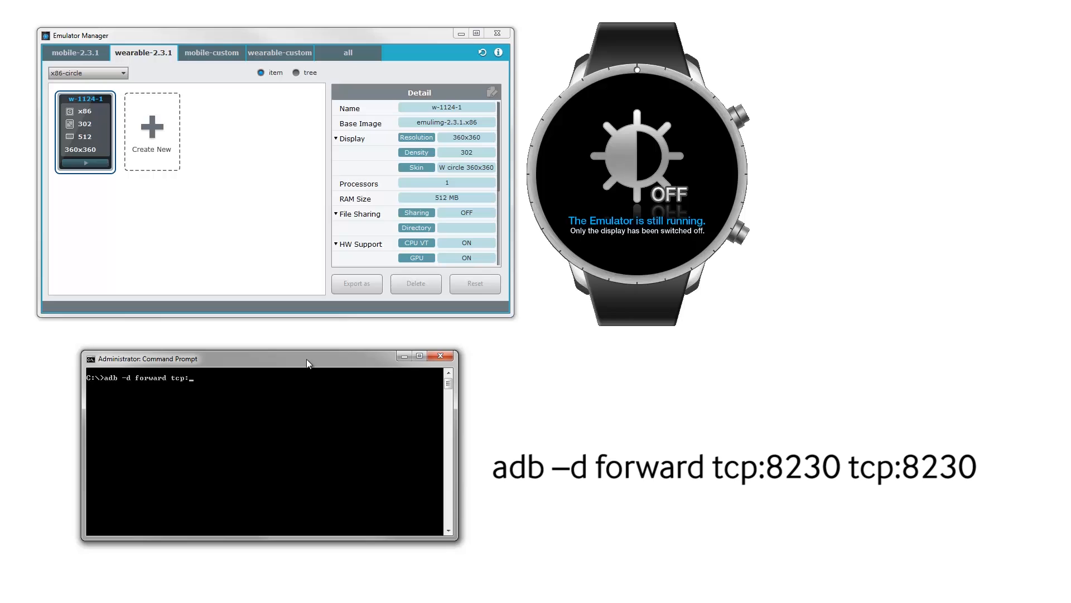
type("8230")
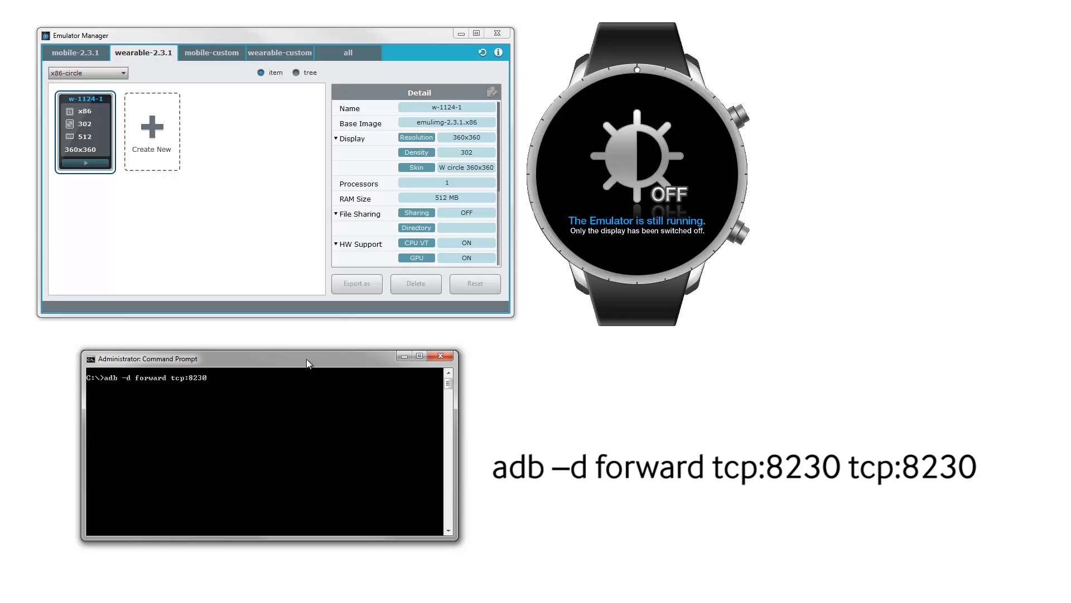
type("tcp:")
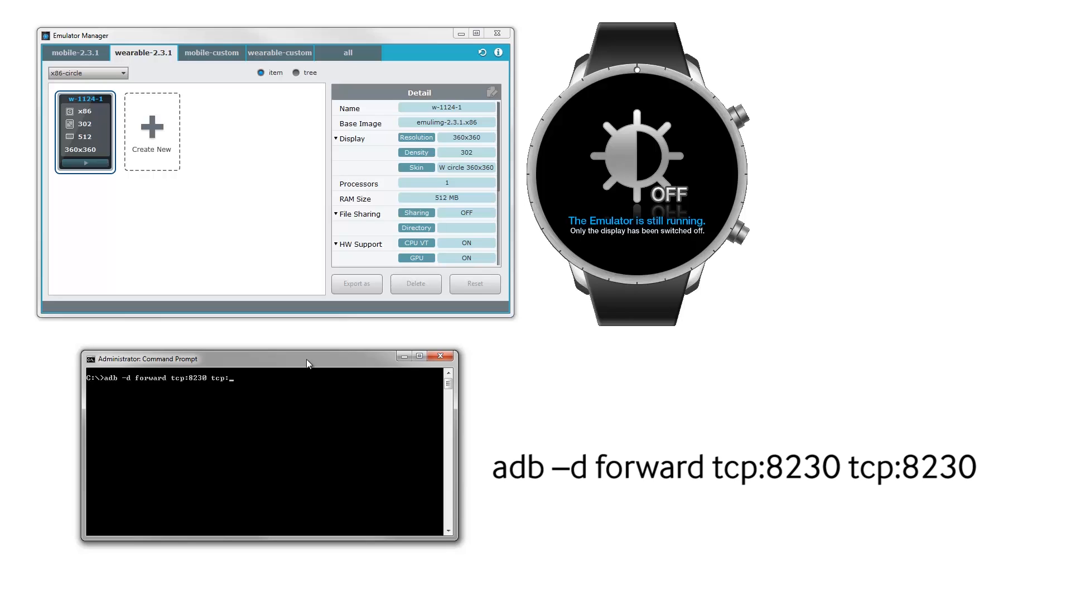
type("8230")
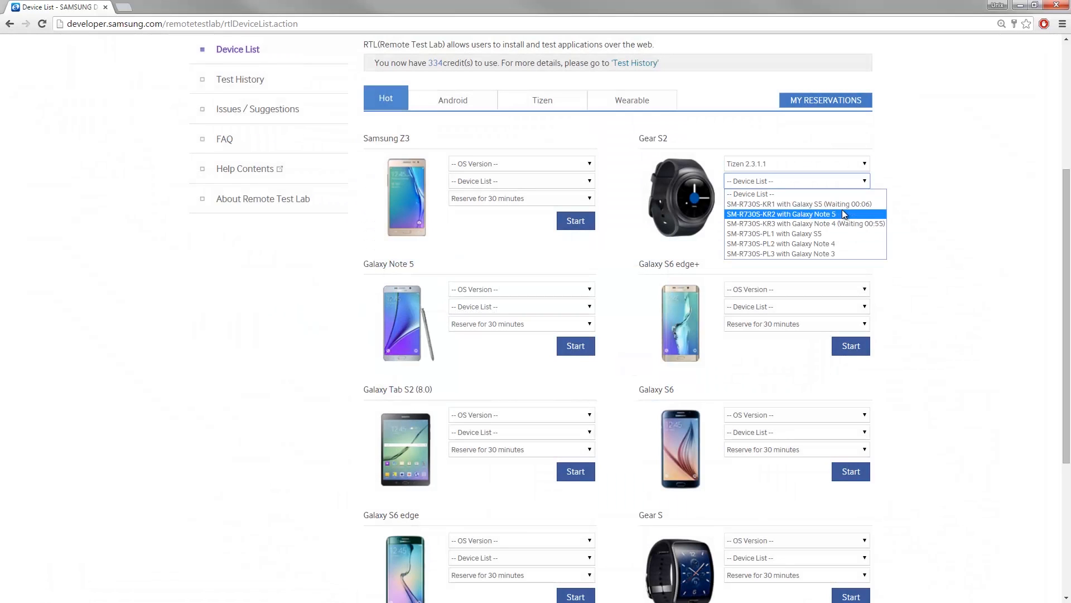
Choose SM-R730S-KR2 with Galaxy Note 5 and confirm starting the 30-minute Korea session.
left_click(780, 213)
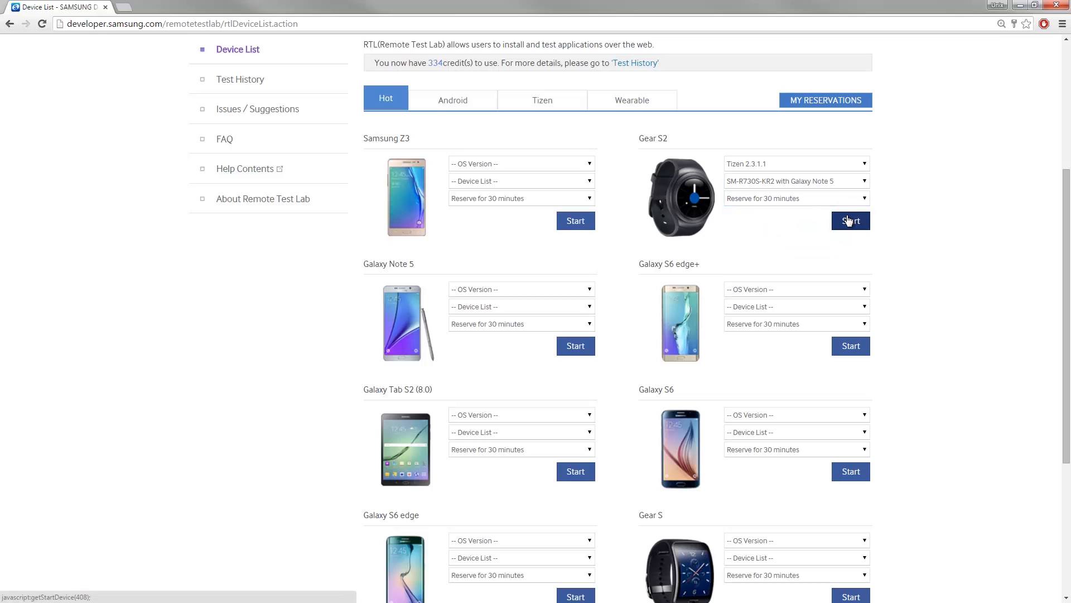
left_click(850, 219)
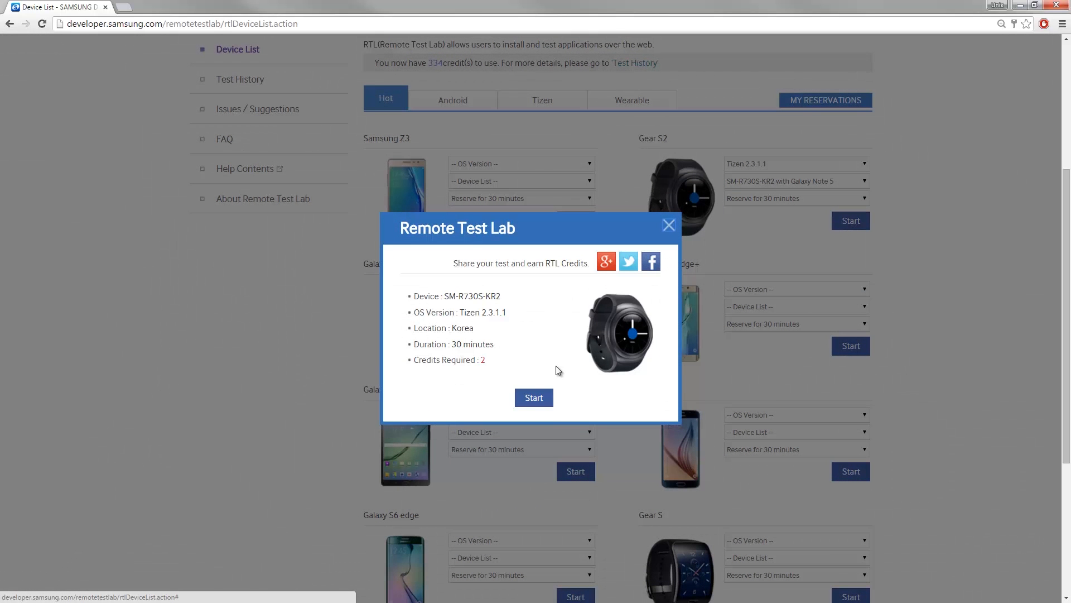
left_click(533, 396)
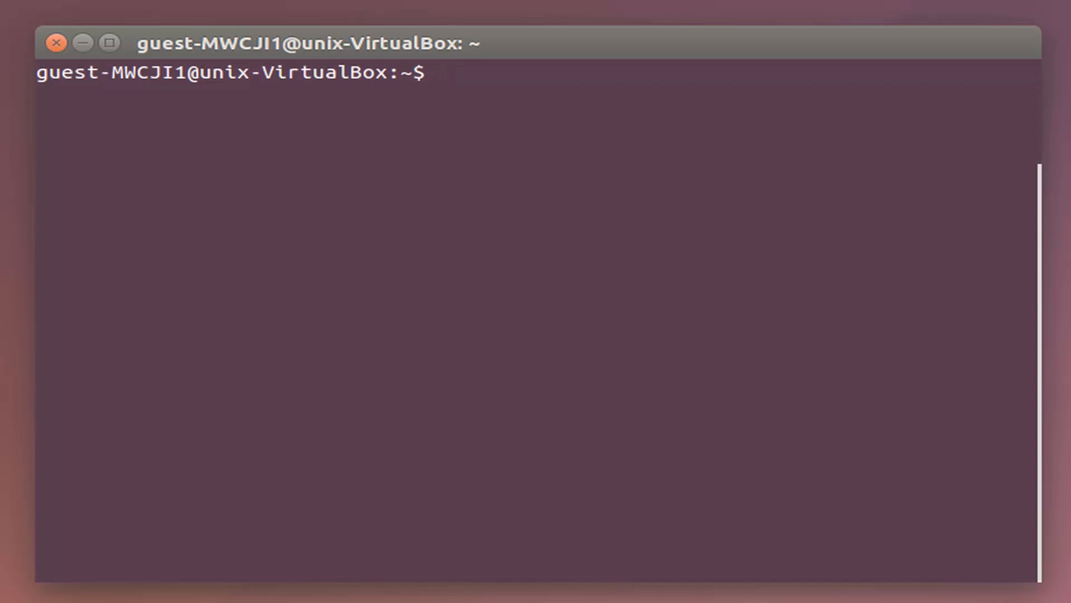
Connect sdb to the watch at 192.168.0.130:26101.
type("sdb")
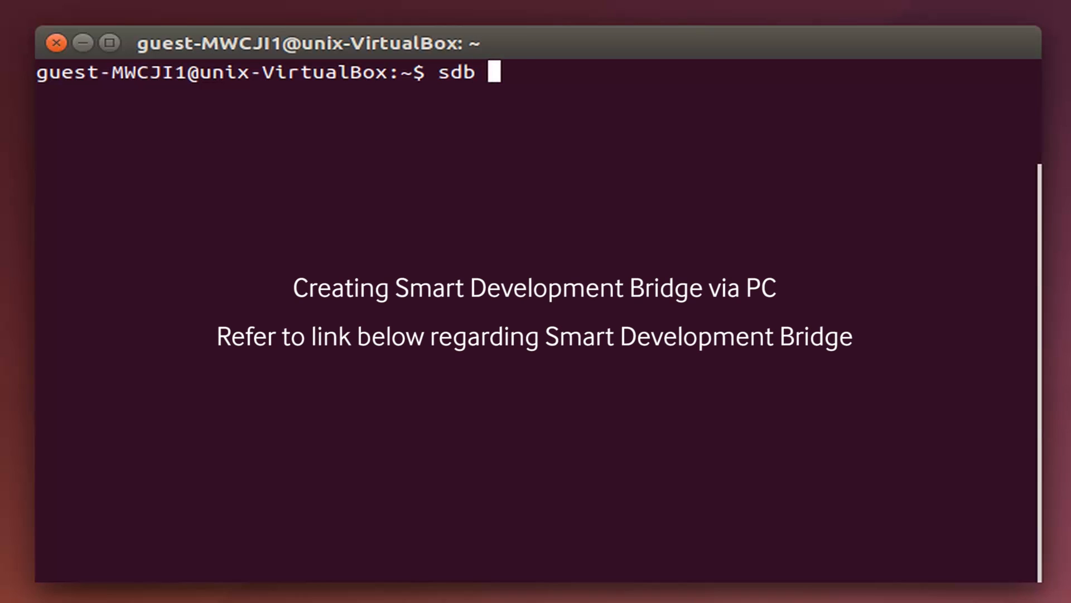
type("connect")
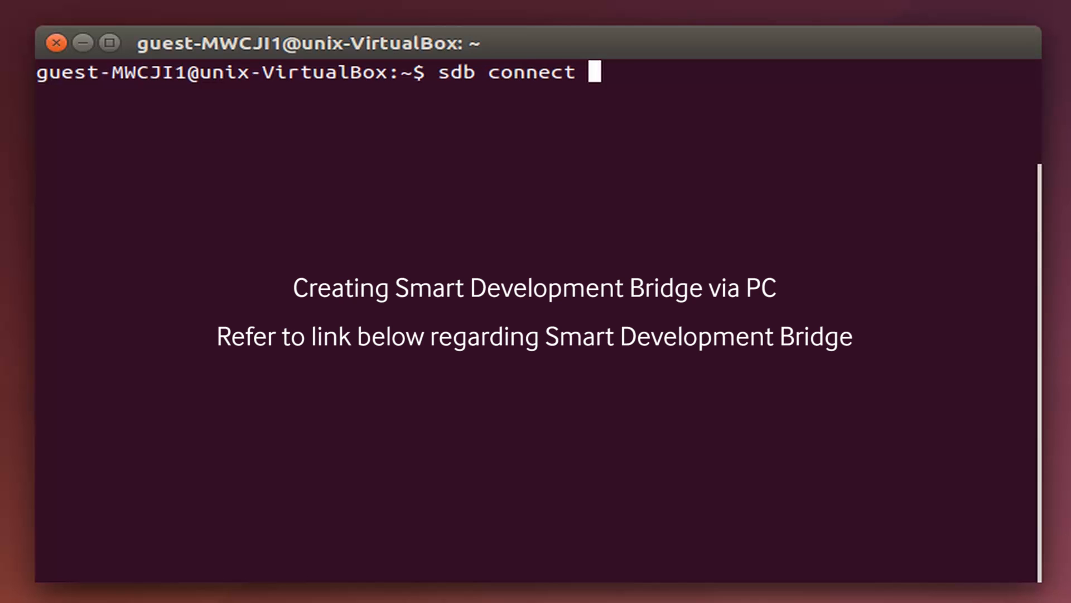
type("192.1")
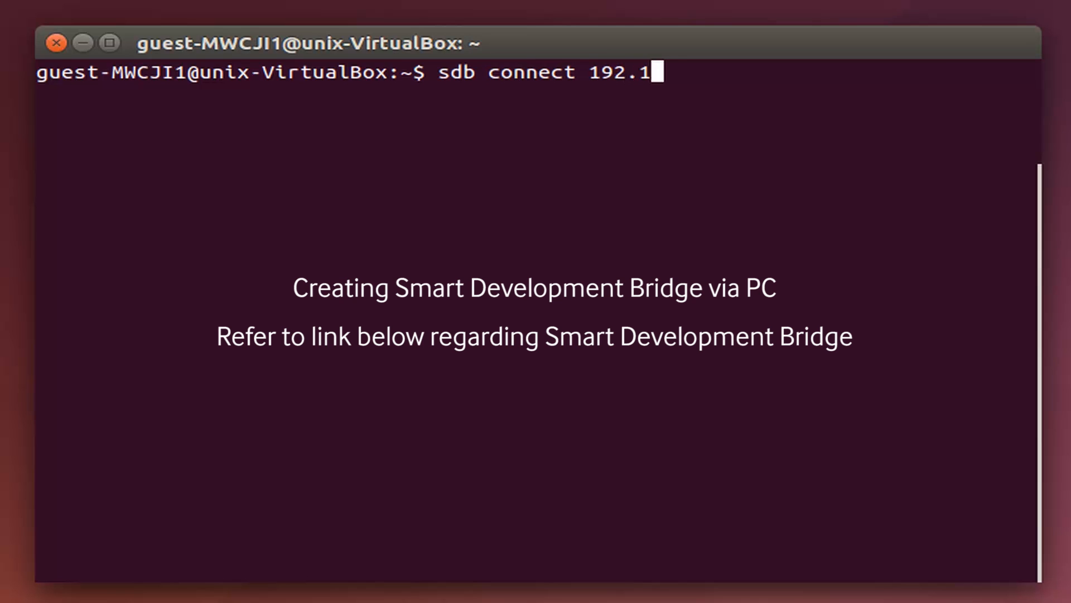
type("68")
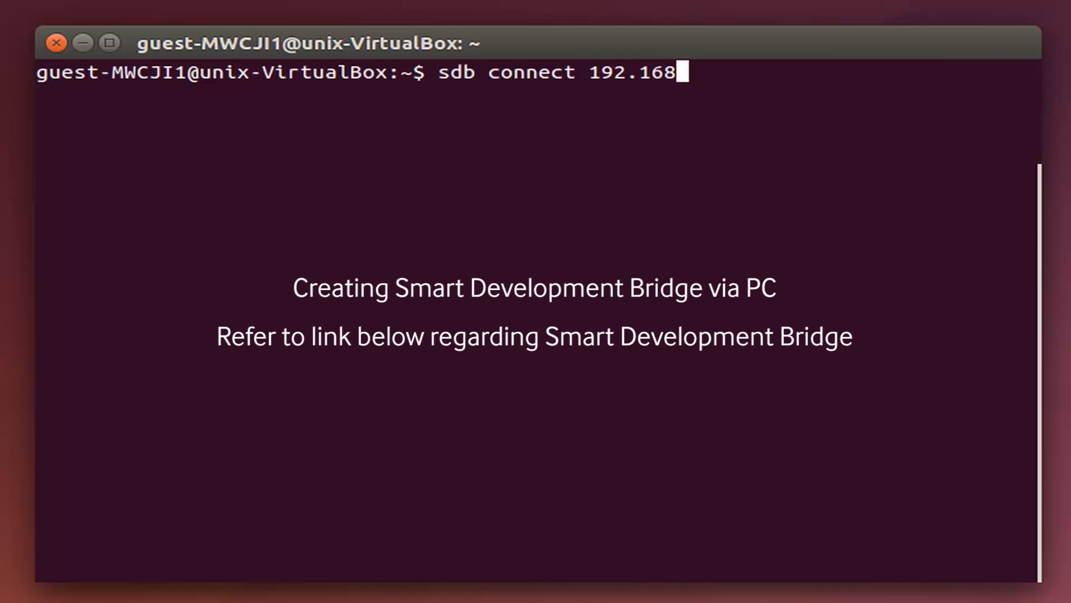
type(".0.1")
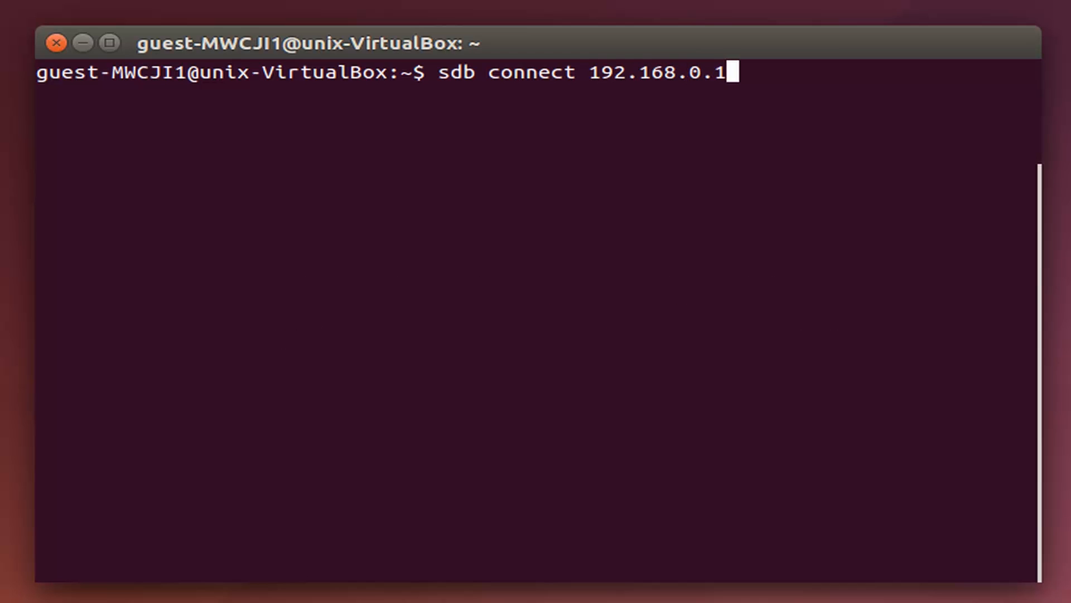
type("30")
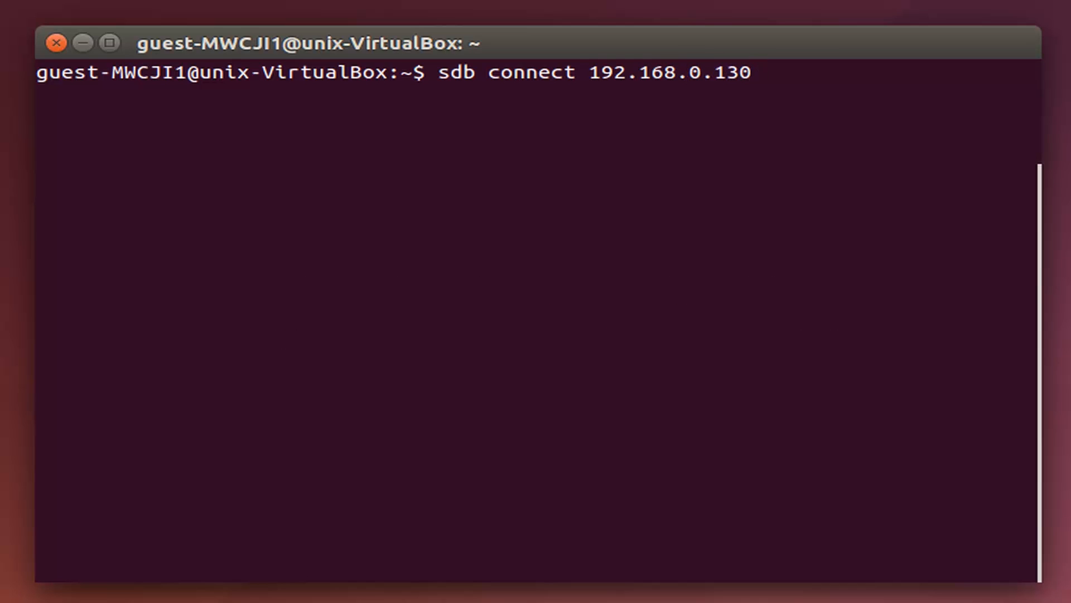
type(":2")
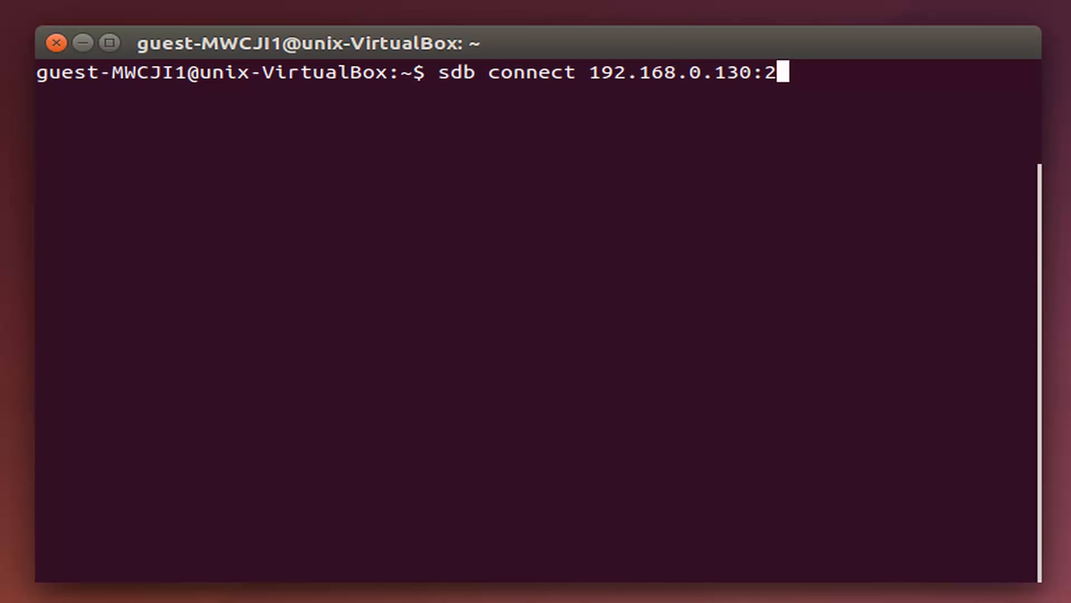
type("6101")
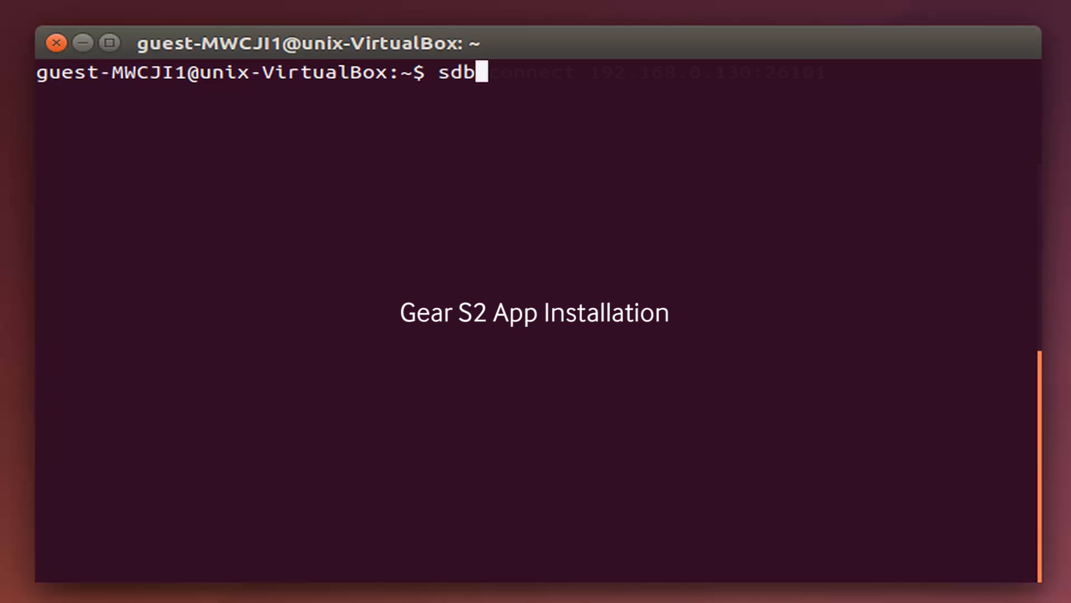
Install /home/tizen/org.sample.test.v1.tpk onto the watch with sdb install.
type("insta")
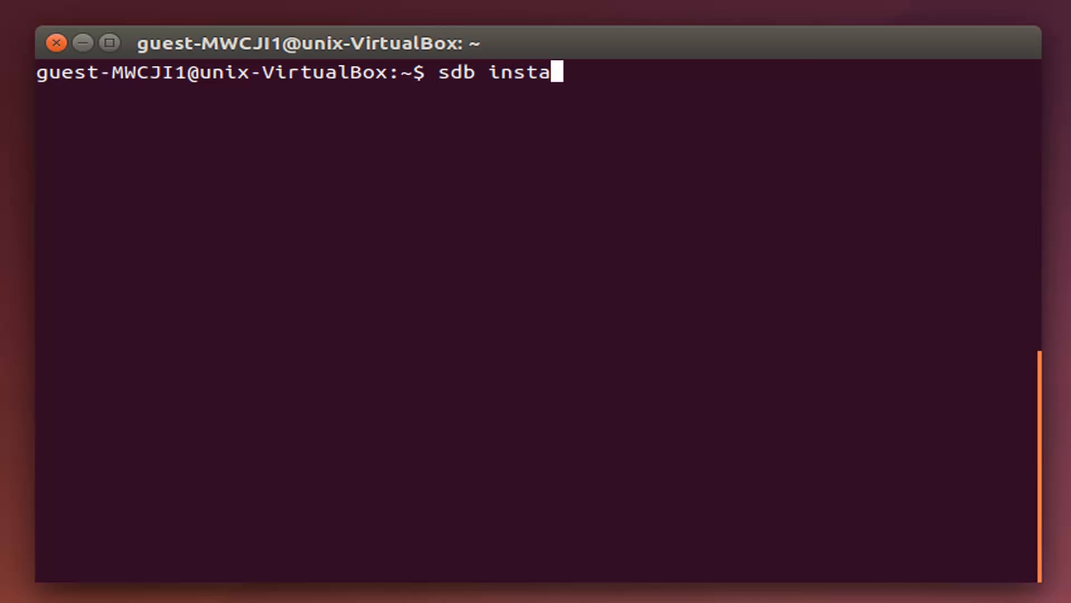
type("ll")
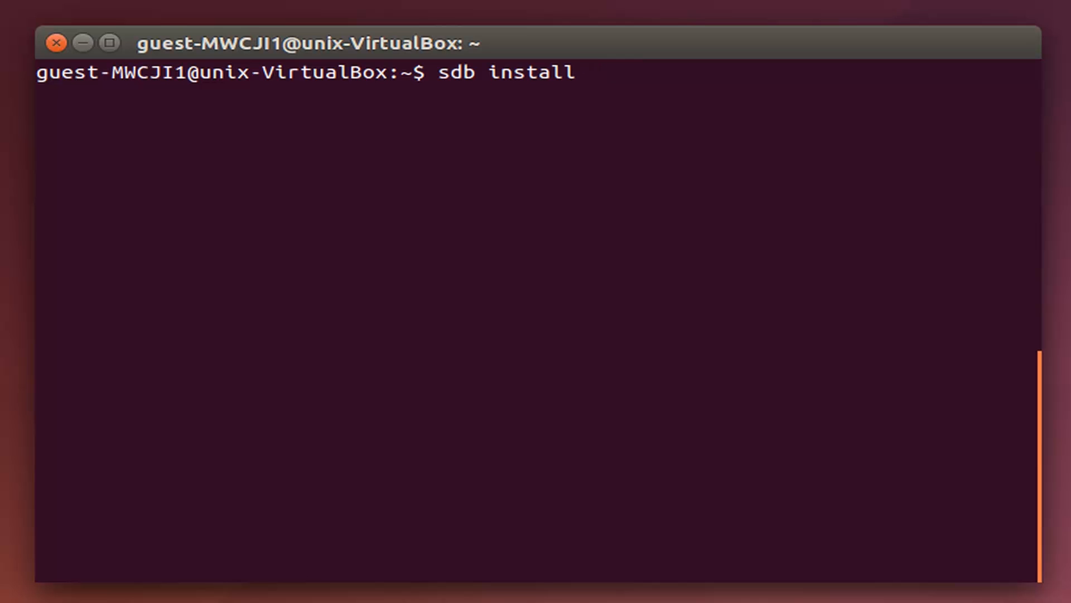
type("/home/tizen/org.sample.test.v1.tpk")
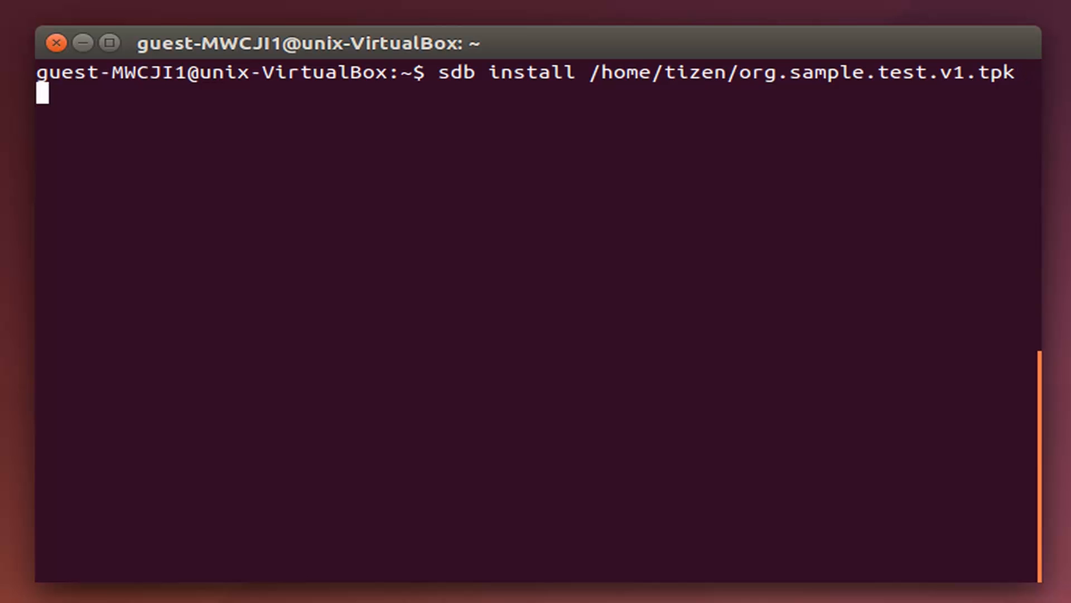